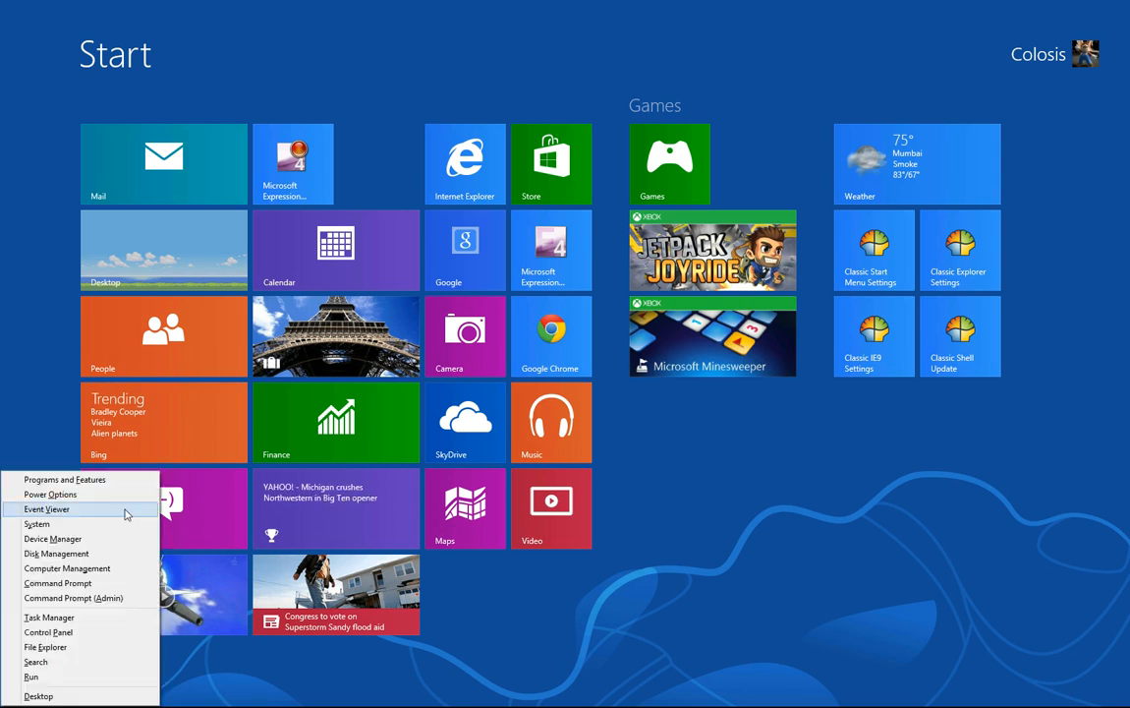
mouse_move(91, 538)
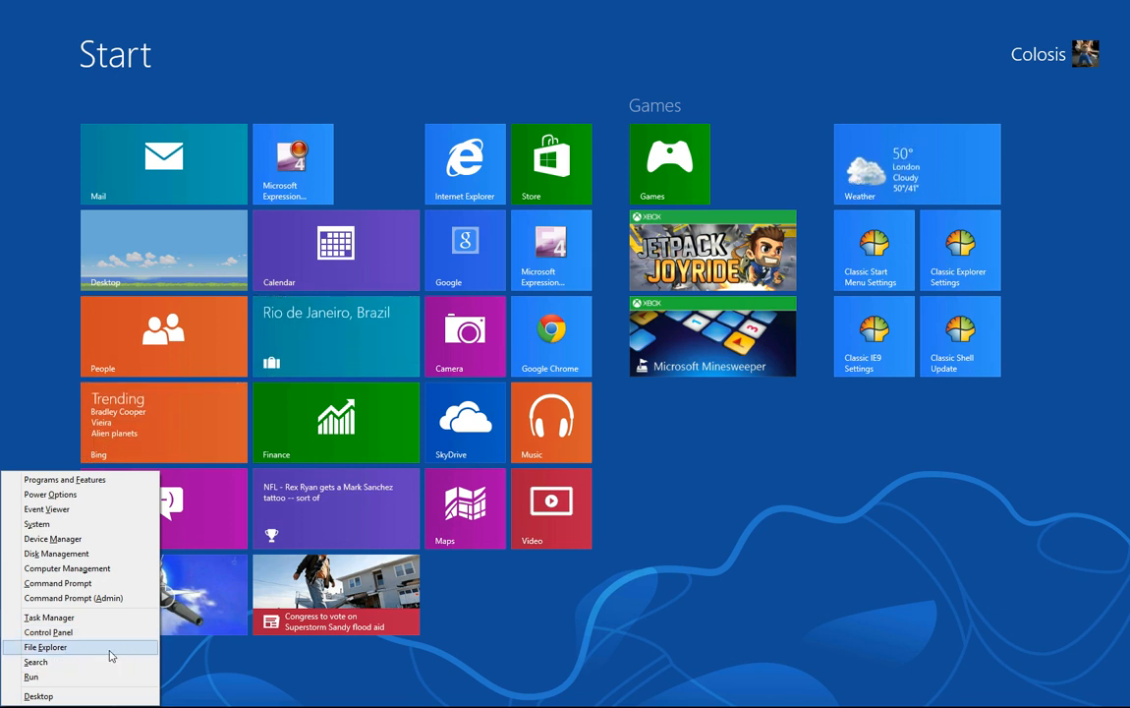
Launch File Explorer from the Windows 8 power-user quick-access menu
click(45, 647)
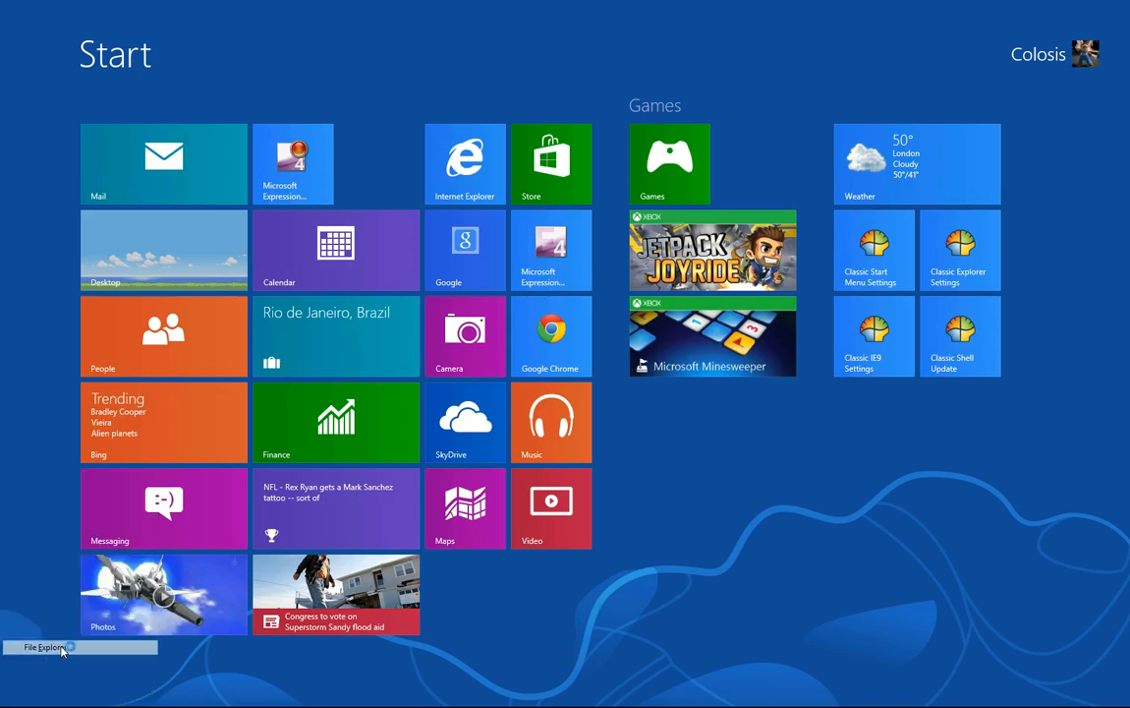
Disconnect the usb-share network drive from the Computer tab and start Map network drive
click(39, 647)
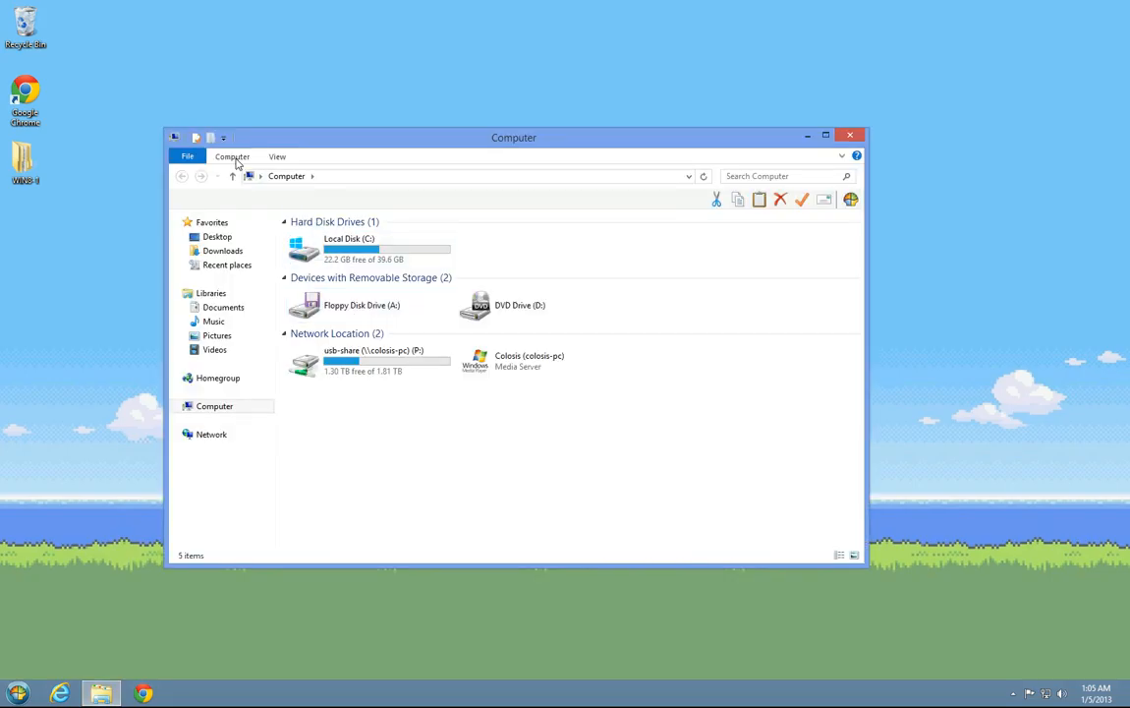
click(232, 158)
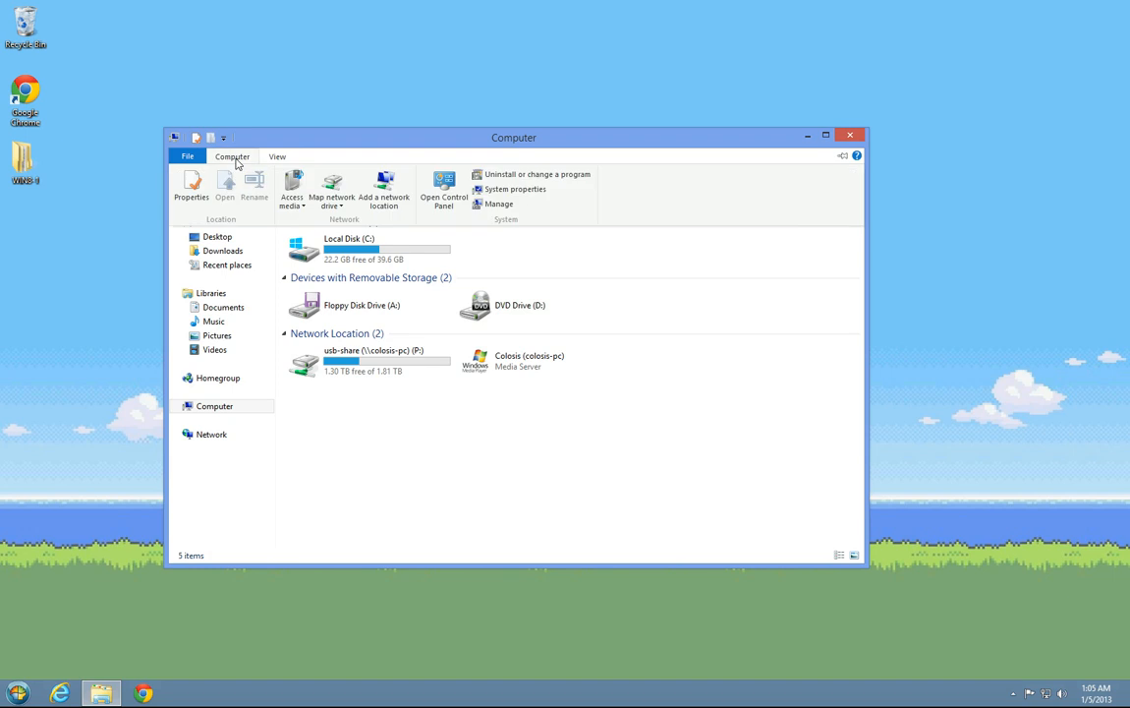
mouse_move(332, 187)
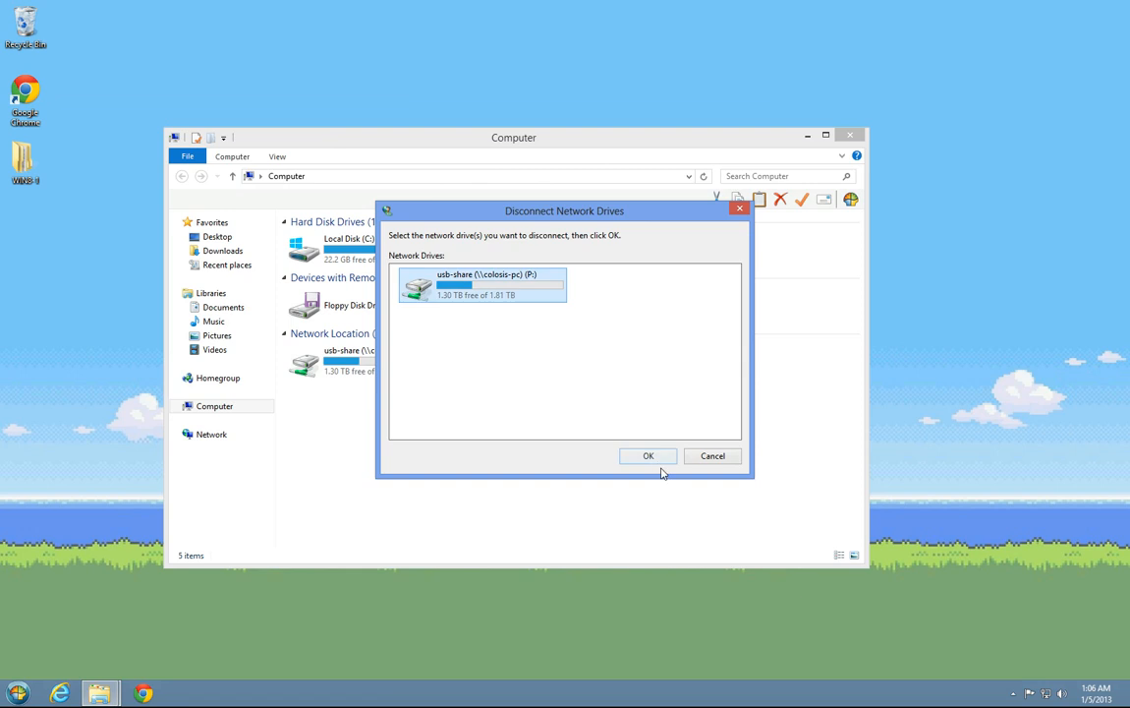
click(648, 456)
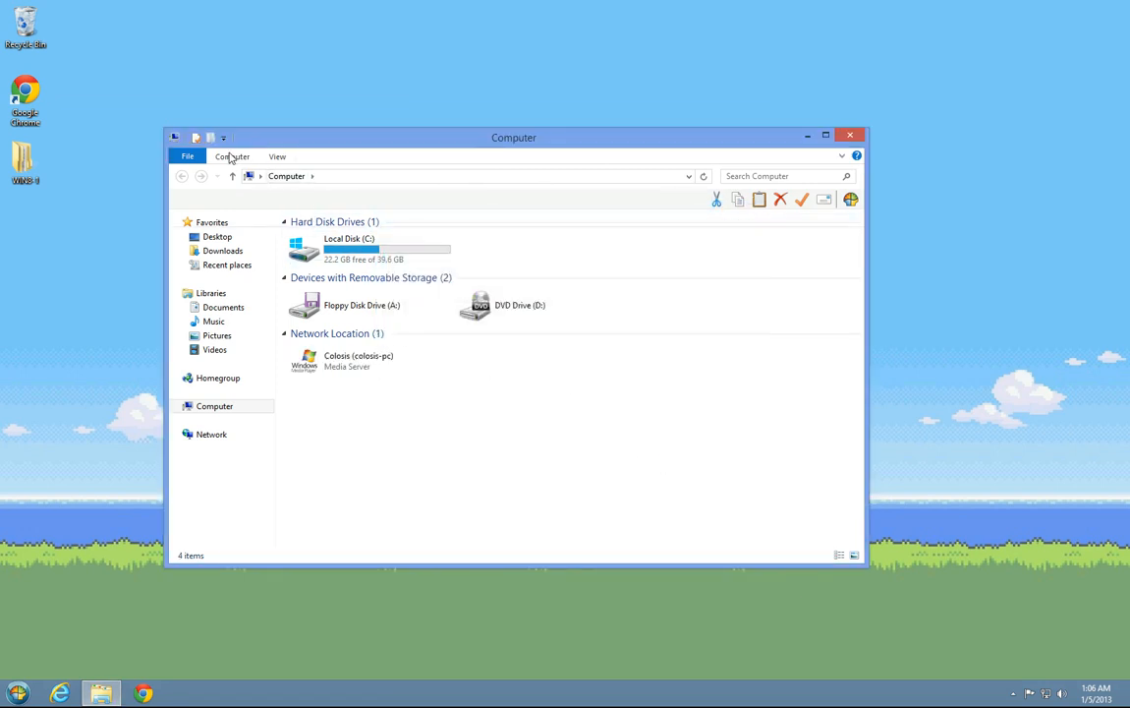
click(849, 198)
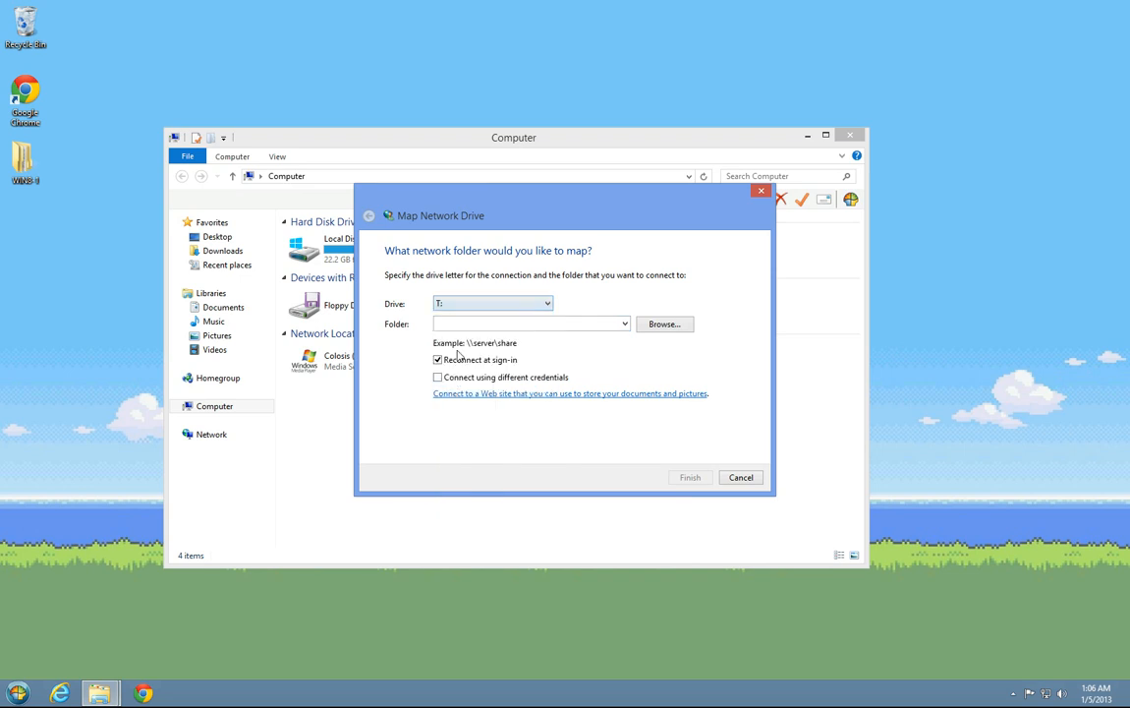
Map the \\computer\usb-share path as a network drive and finish the wizard
text(\\d)
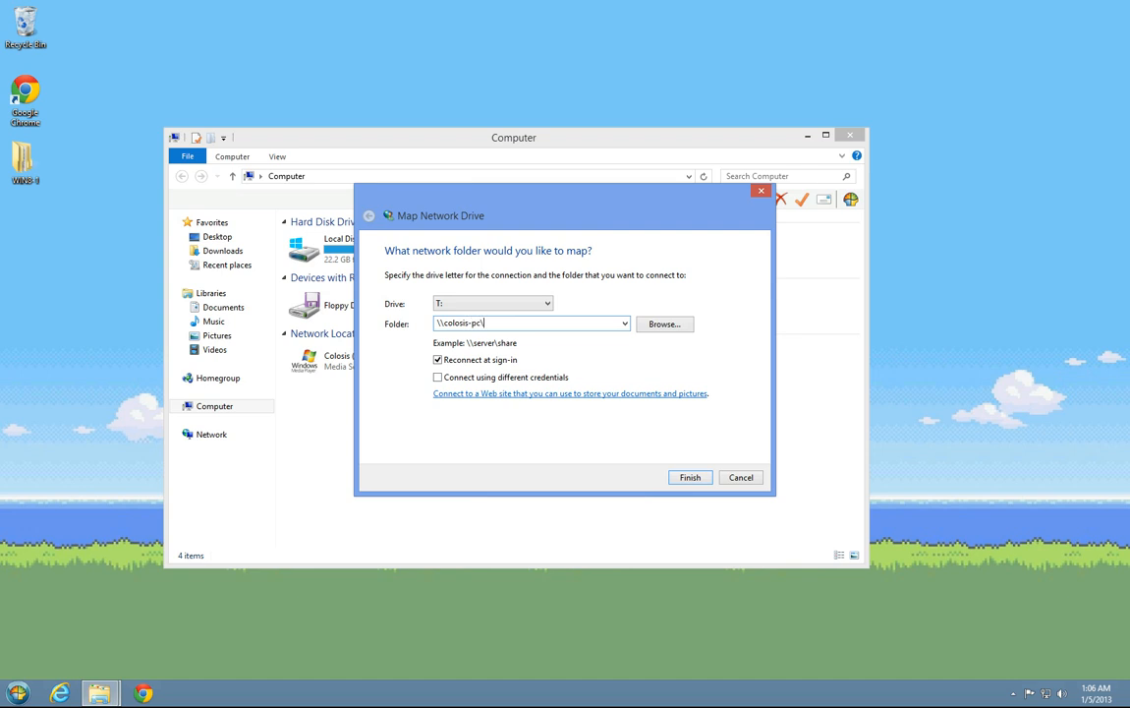
text(usb)
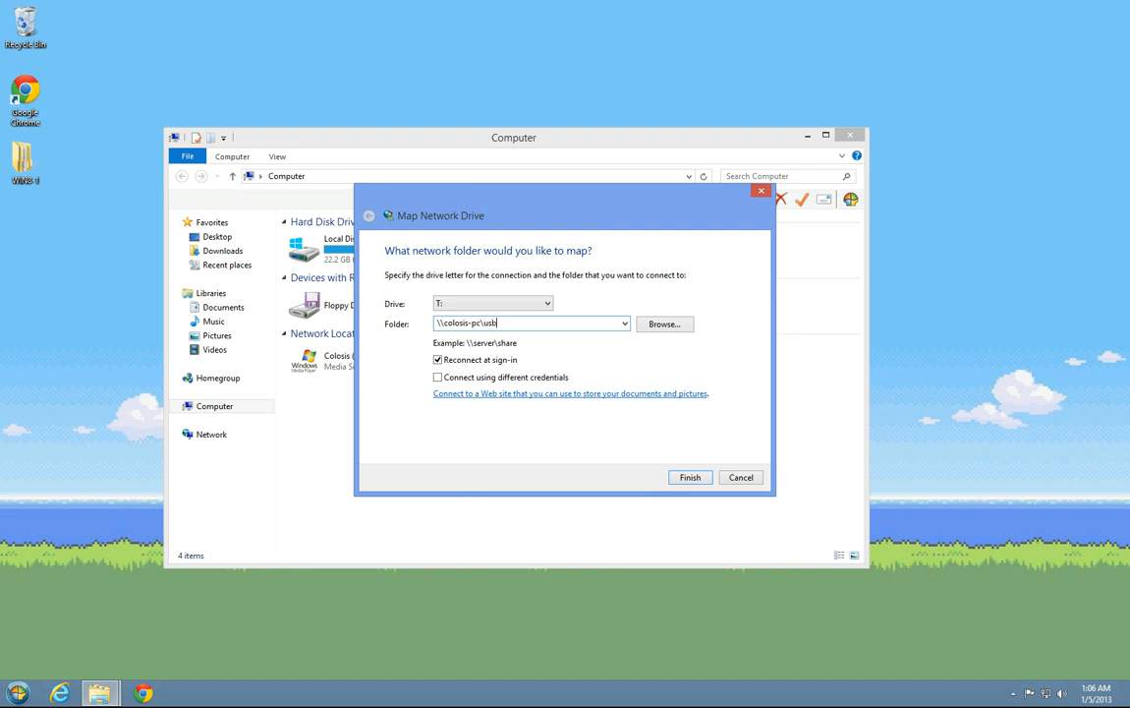
text(-share)
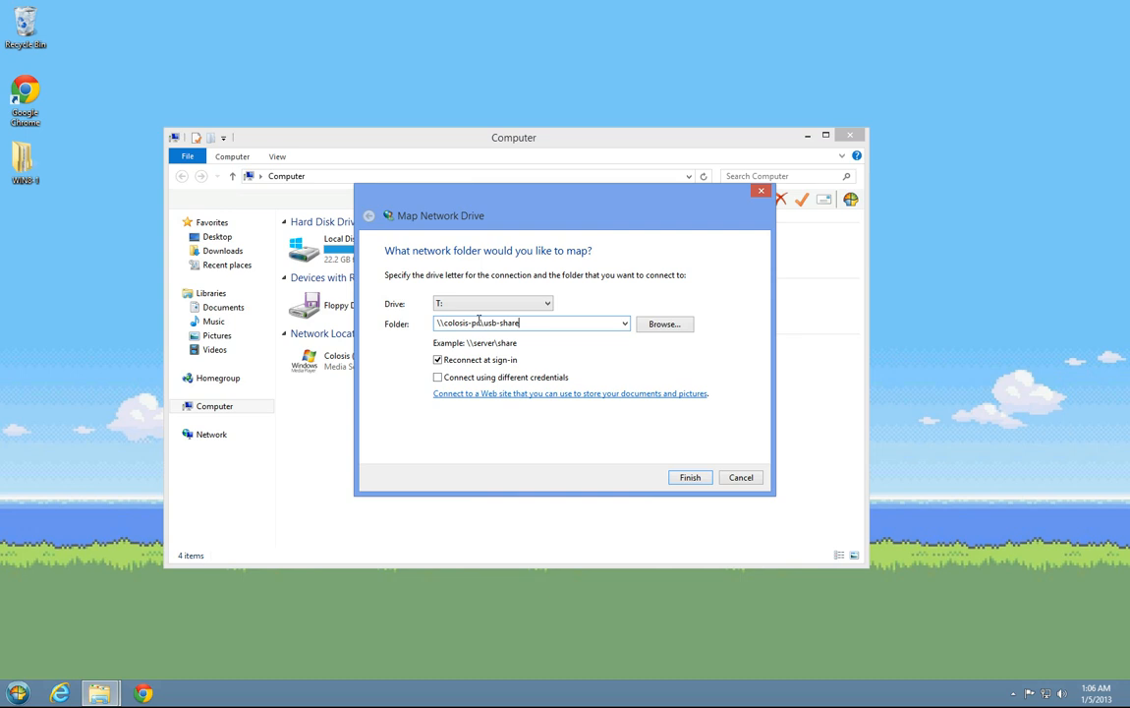
click(690, 477)
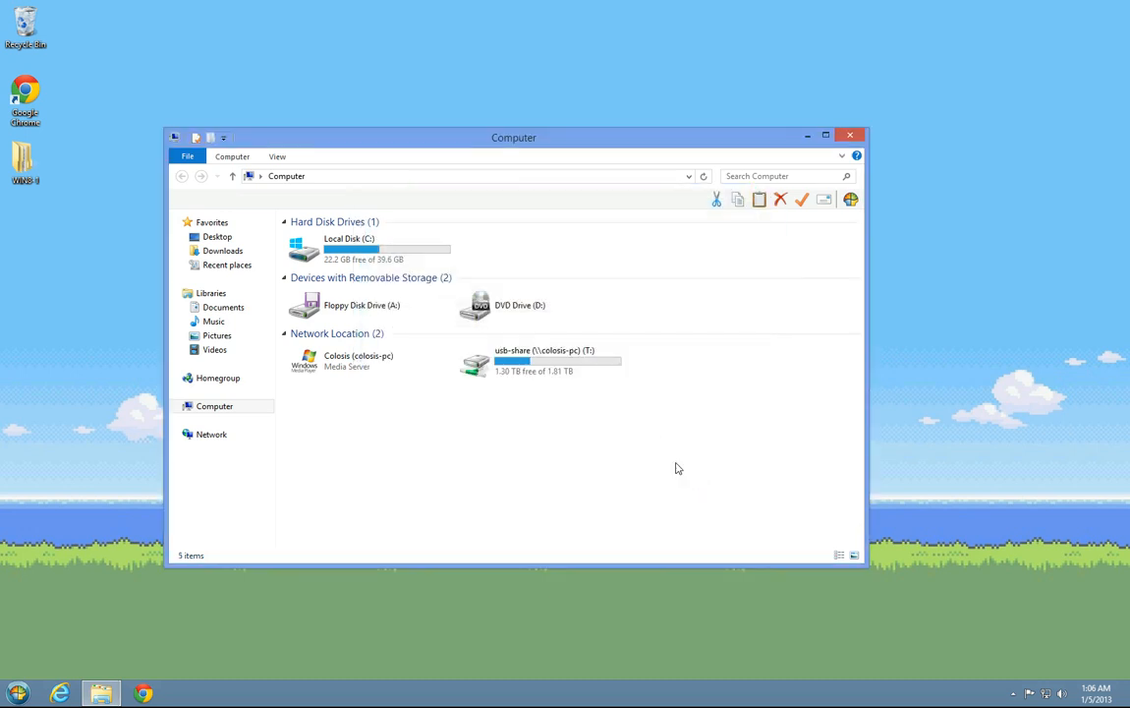
click(539, 362)
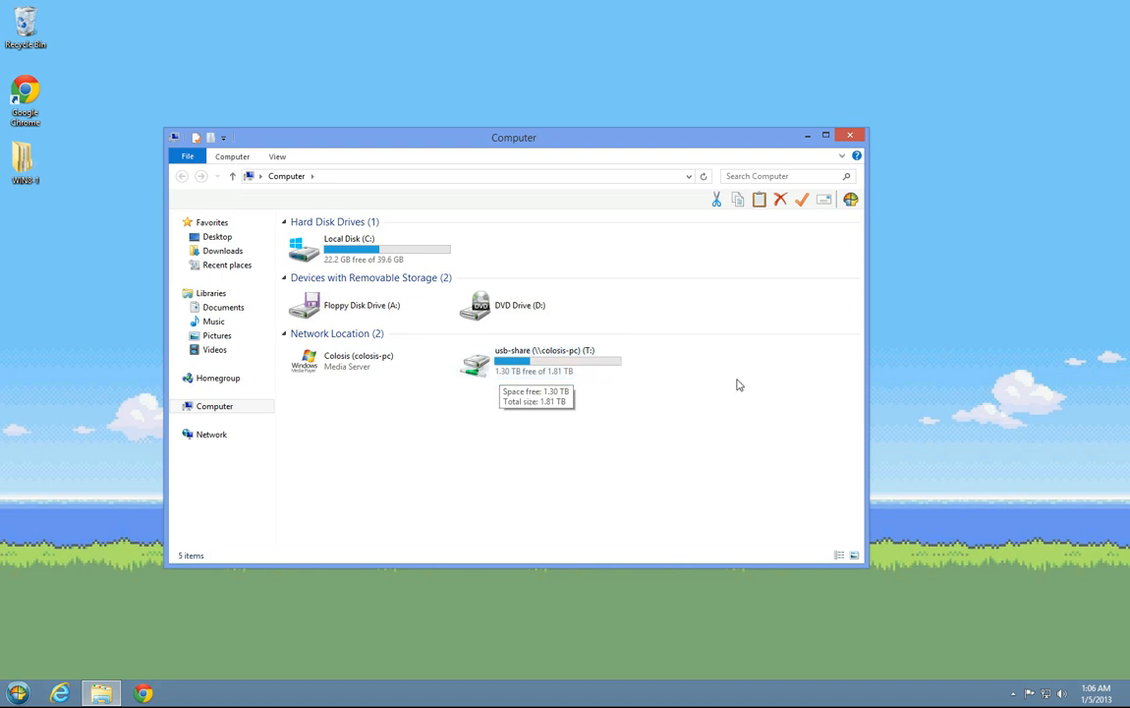
Select the mapped usb-share drive and show the Computer tab's drive and network commands
click(542, 362)
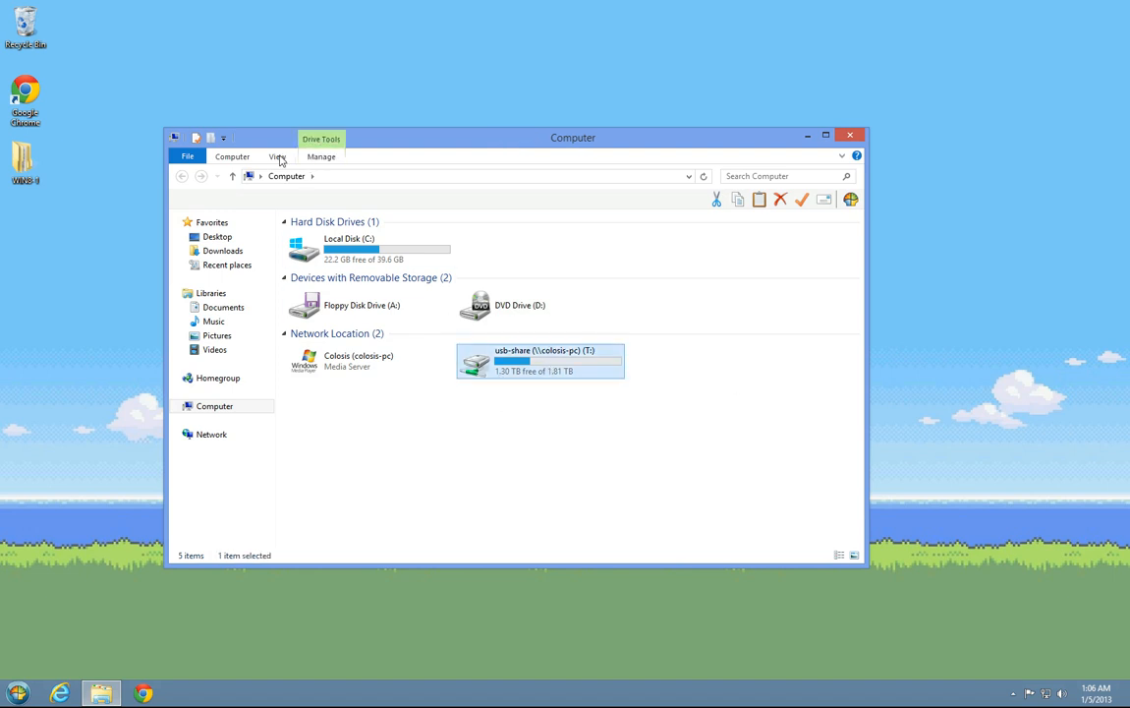
click(232, 158)
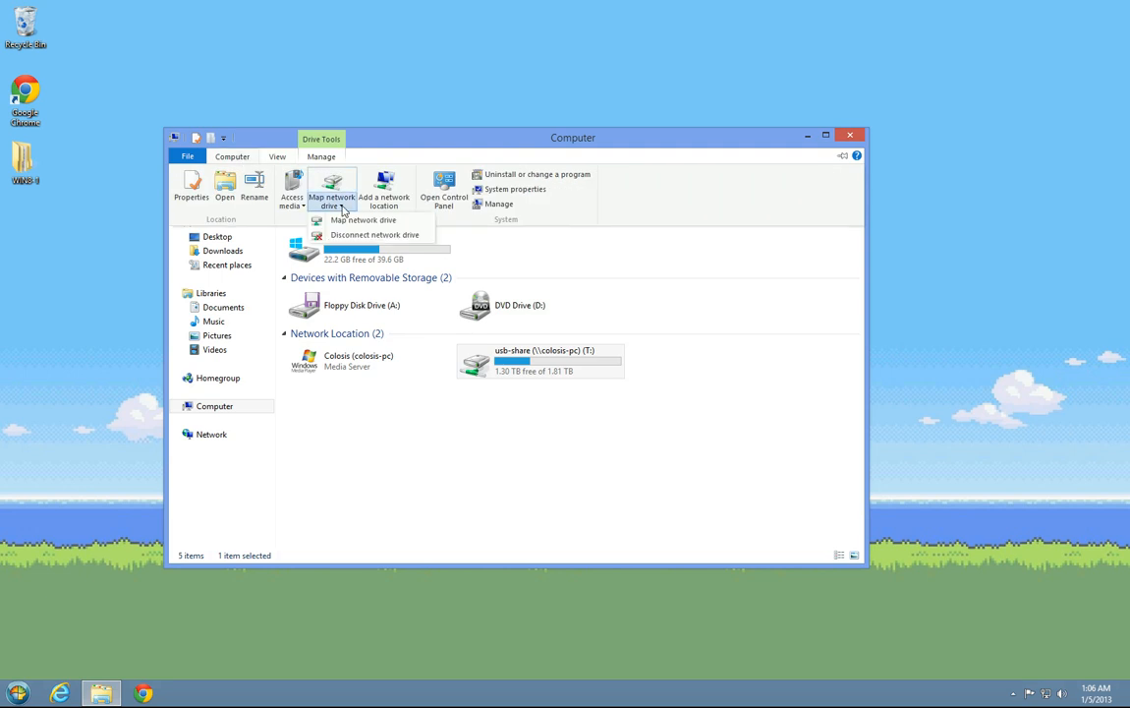